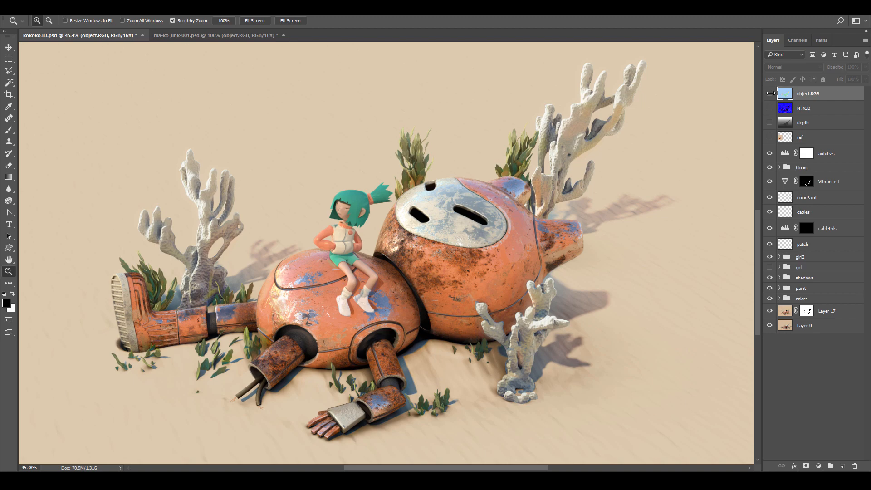
Step: Preview the object.RGB ID and N.RGB normal passes on the robot in kokoko3D.psd
click(770, 93)
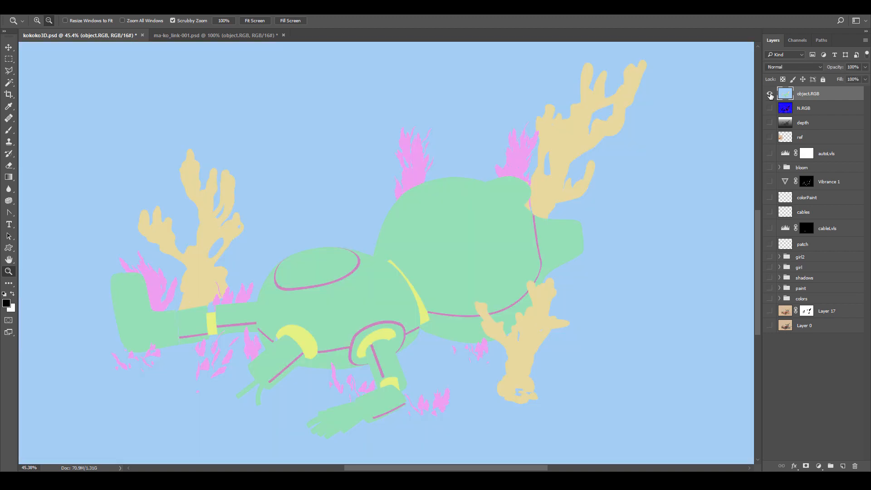
click(771, 108)
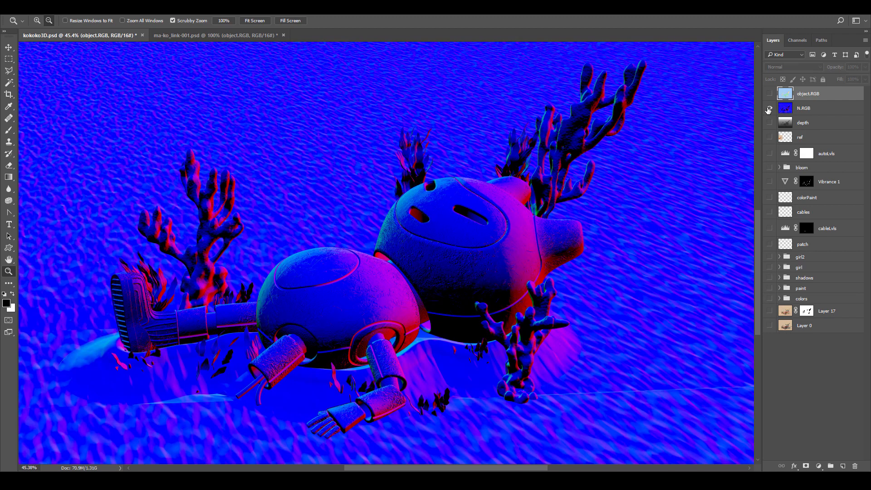
click(769, 94)
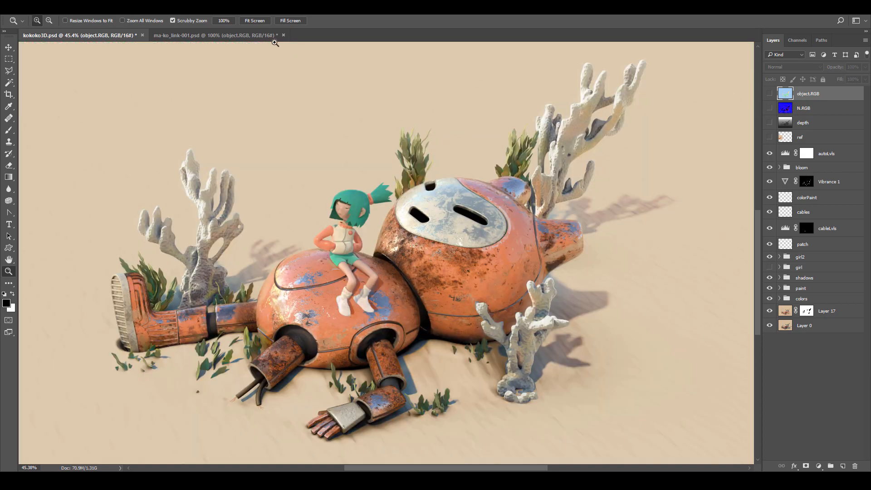
Step: Toggle the ID pass on the ma-ko_link Zelda scene, then open the artist's profile
click(213, 35)
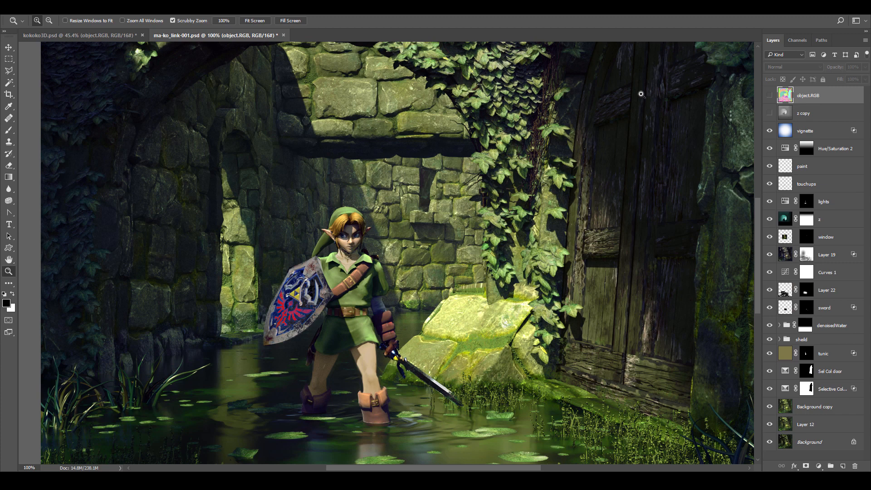
click(769, 95)
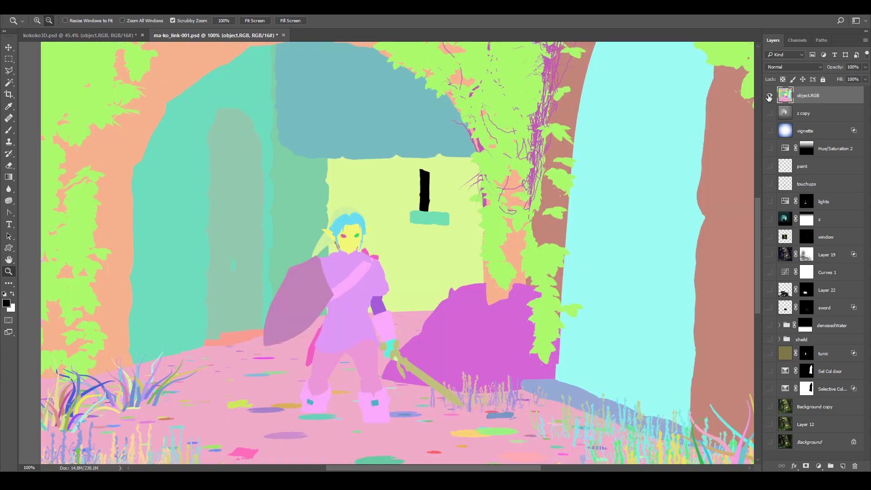
click(770, 95)
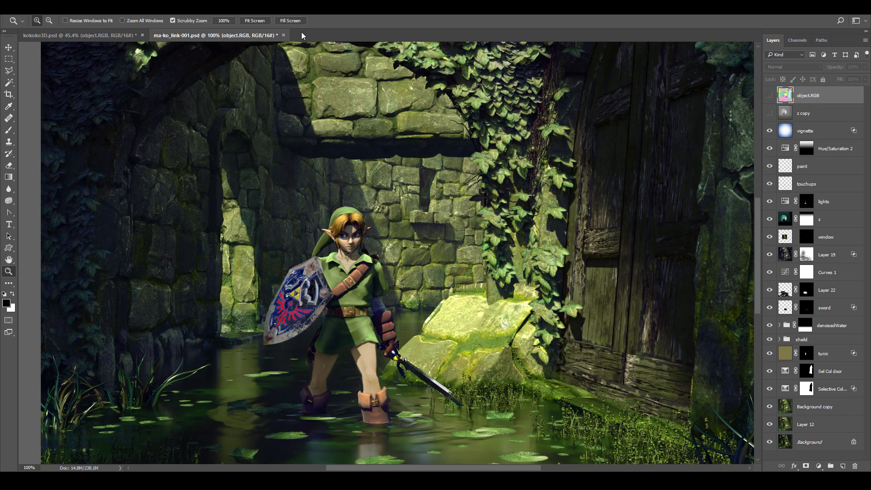
click(254, 20)
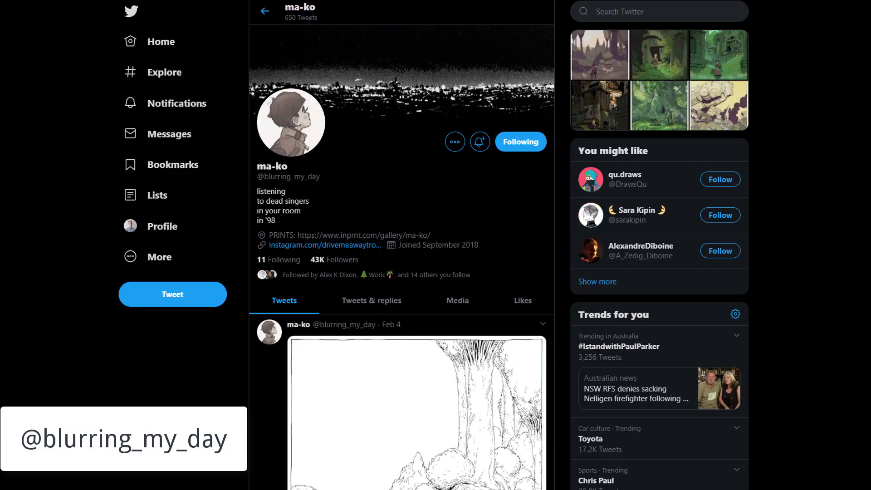
Step: Scroll the artist's timeline and enlarge the Link ruins illustration
scroll(down, 3)
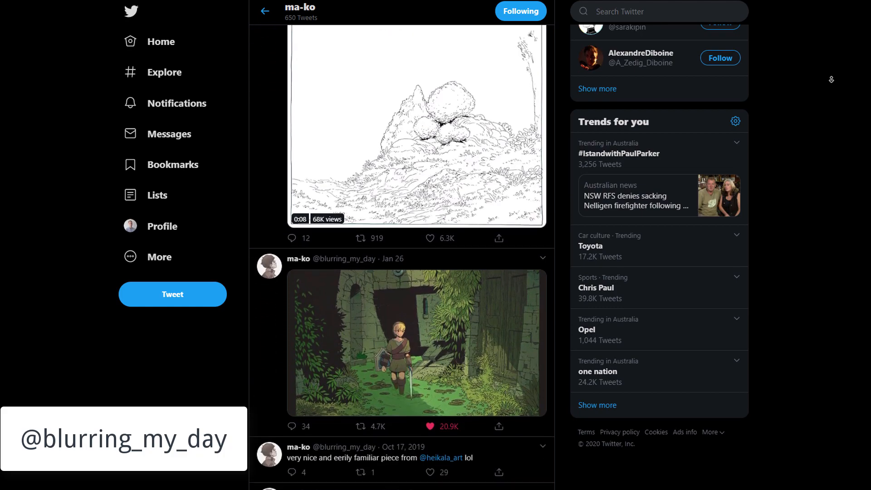
click(416, 343)
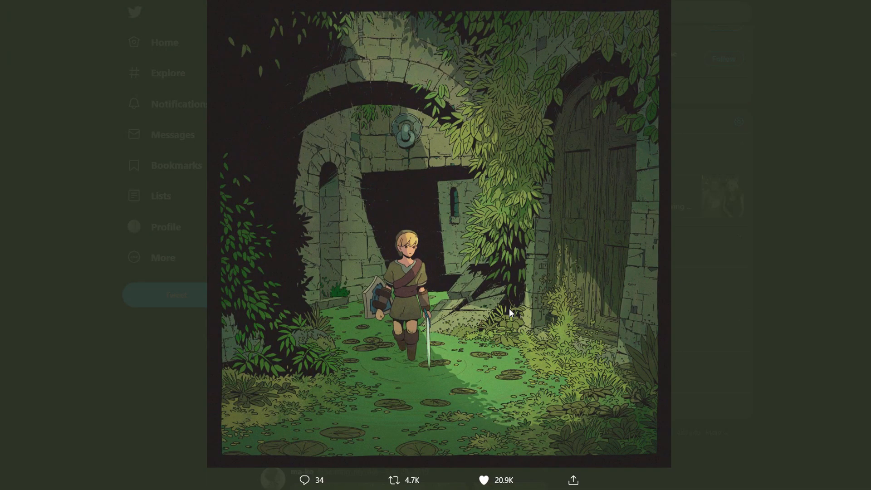
mouse_move(264, 25)
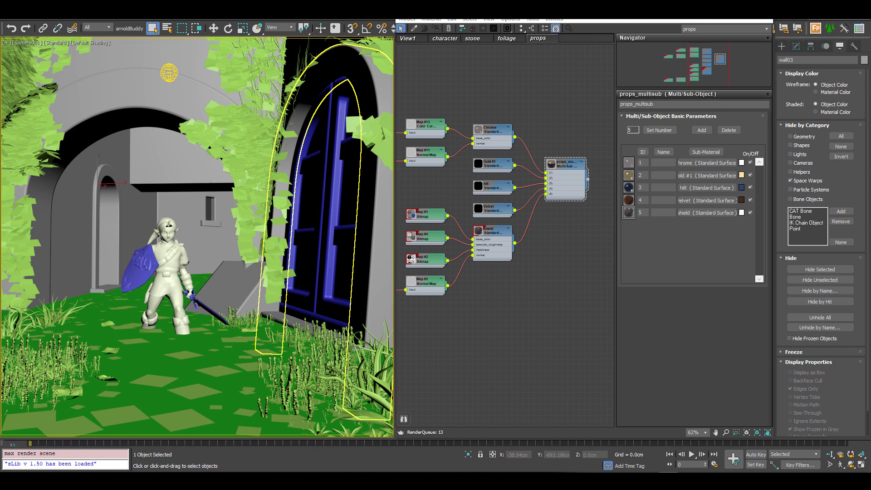
Step: Browse the character, stone and foliage material tabs in the Slate Material Editor
click(444, 38)
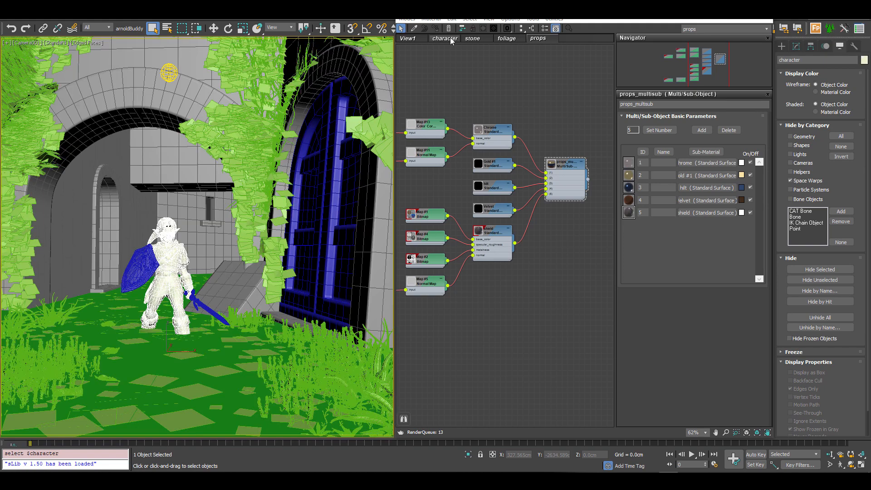
click(471, 39)
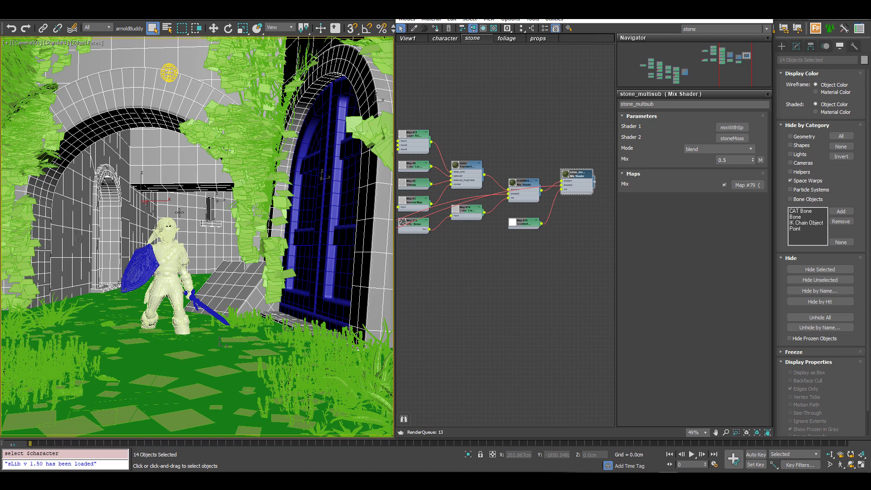
mouse_move(507, 38)
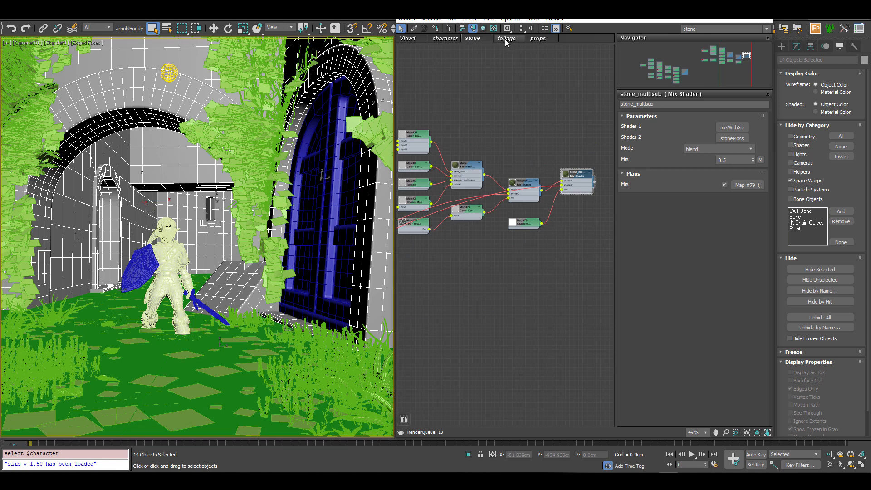
click(506, 38)
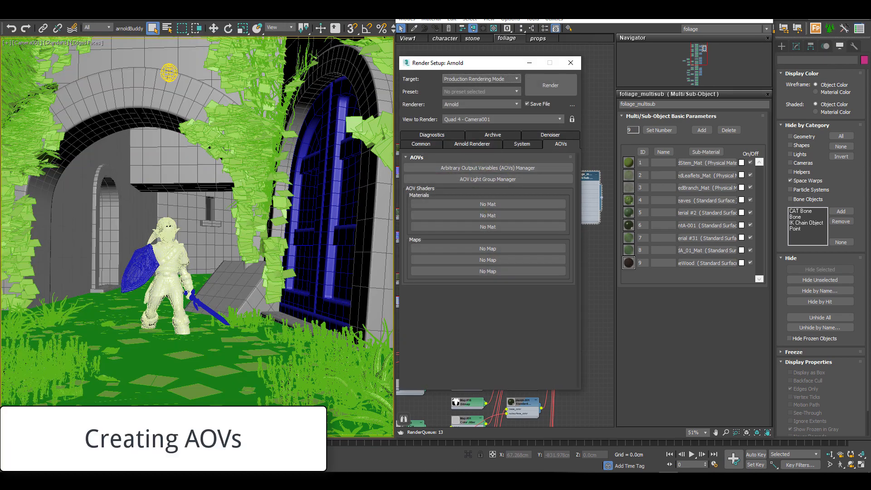
Step: Add the main AOVs and background to an EXR AOV file named gpuAOVs
click(488, 168)
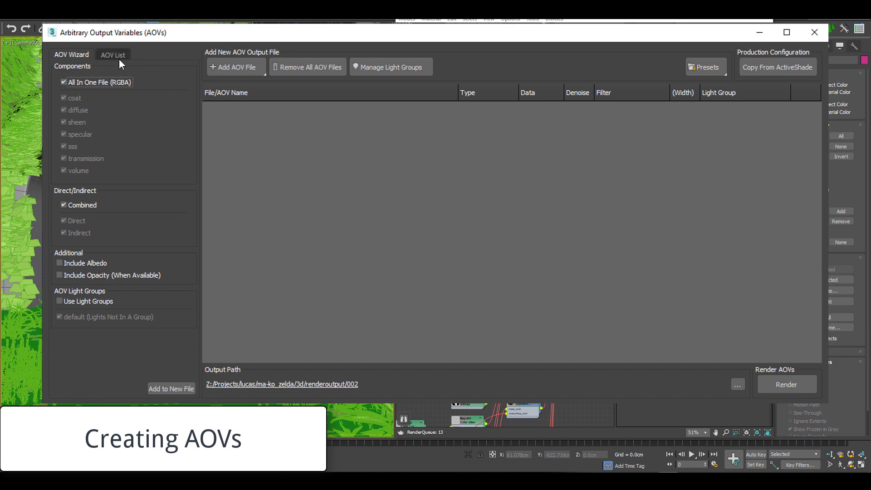
click(113, 54)
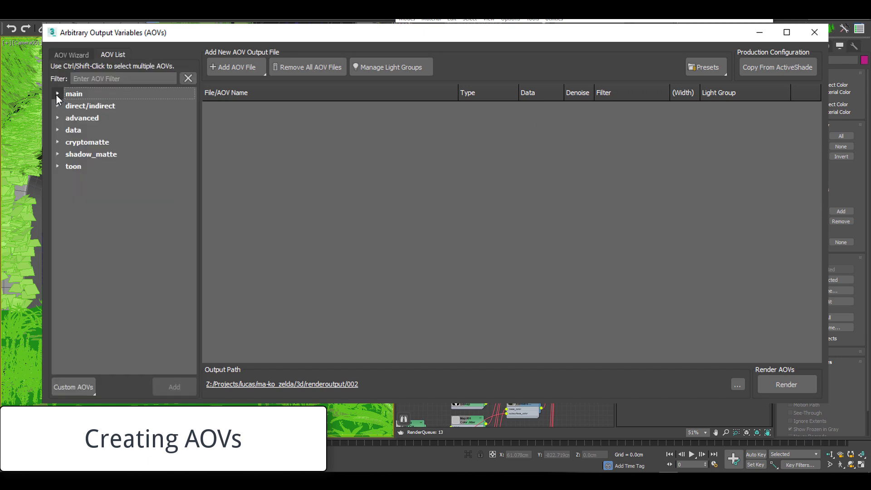
click(57, 94)
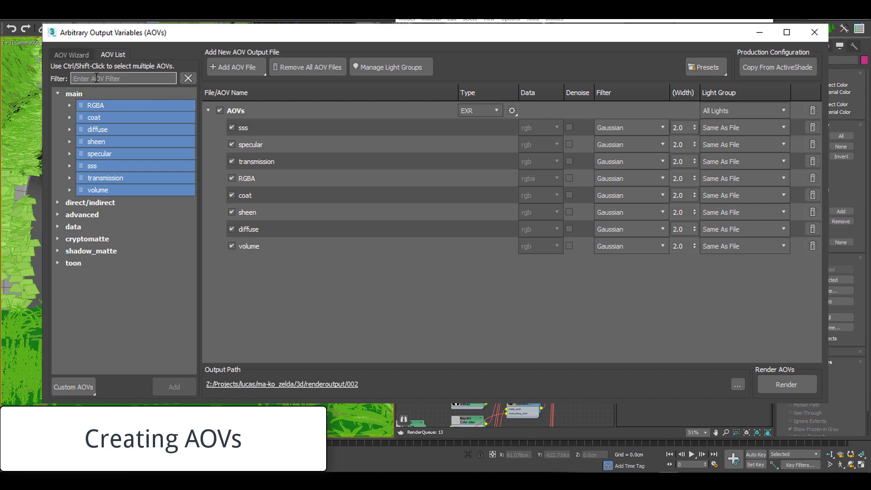
text(back)
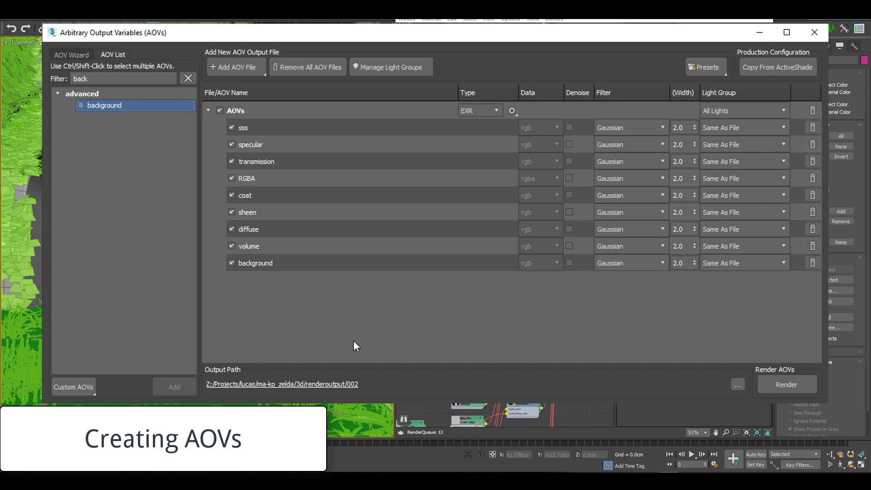
click(235, 110)
text(gpu)
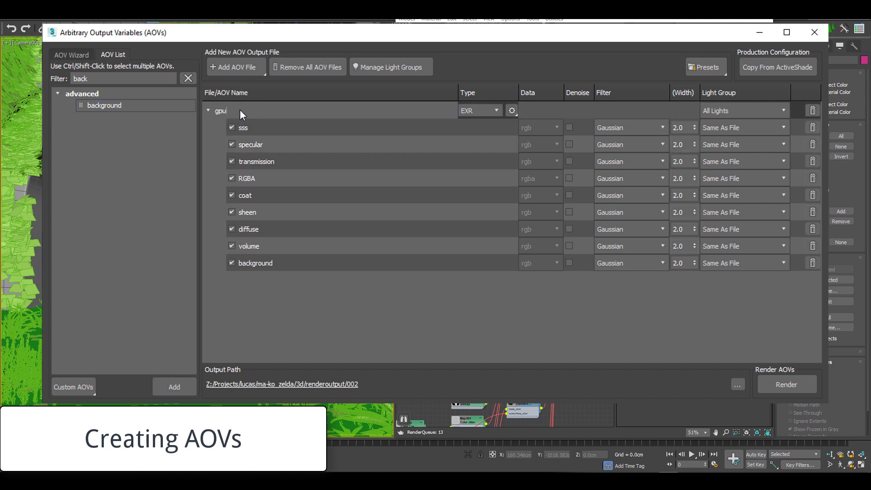
text(AOVs)
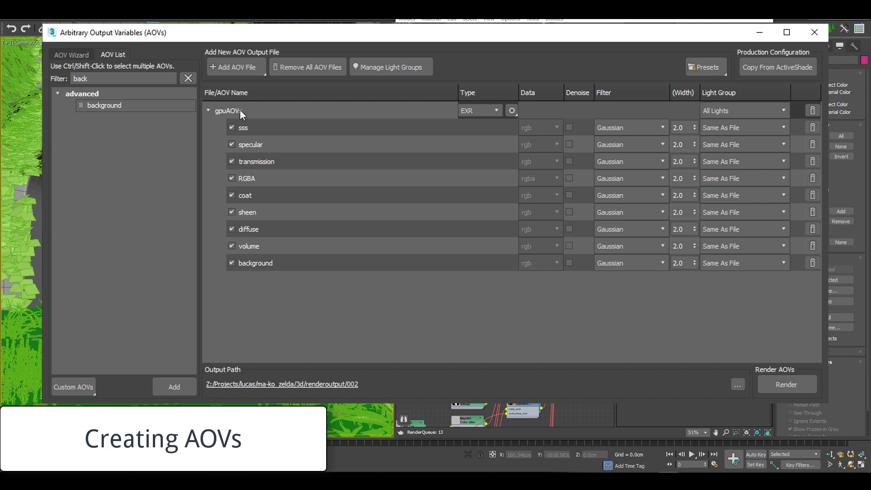
click(241, 110)
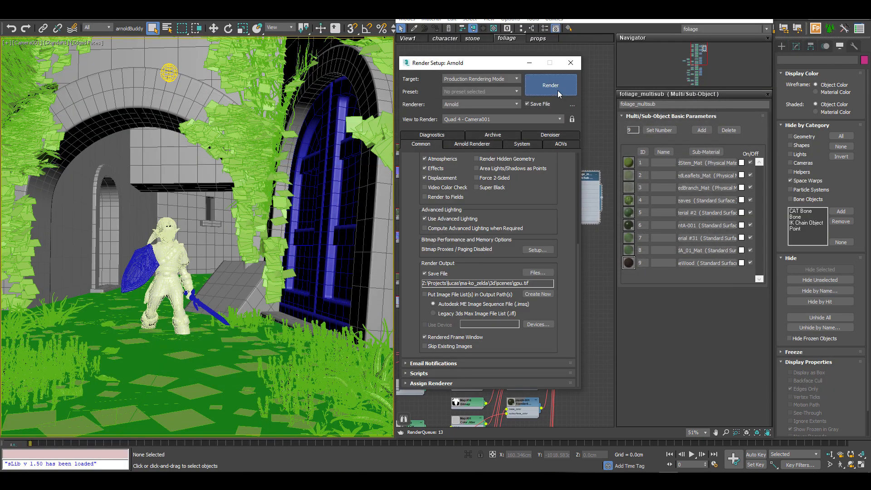
Step: Render with the new AOV setup and show the door Standard Surface material's parameters
click(550, 85)
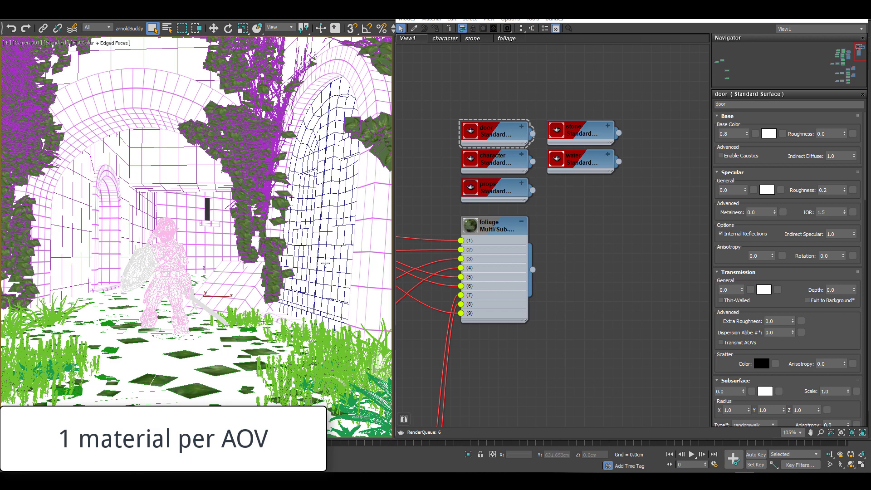
click(331, 203)
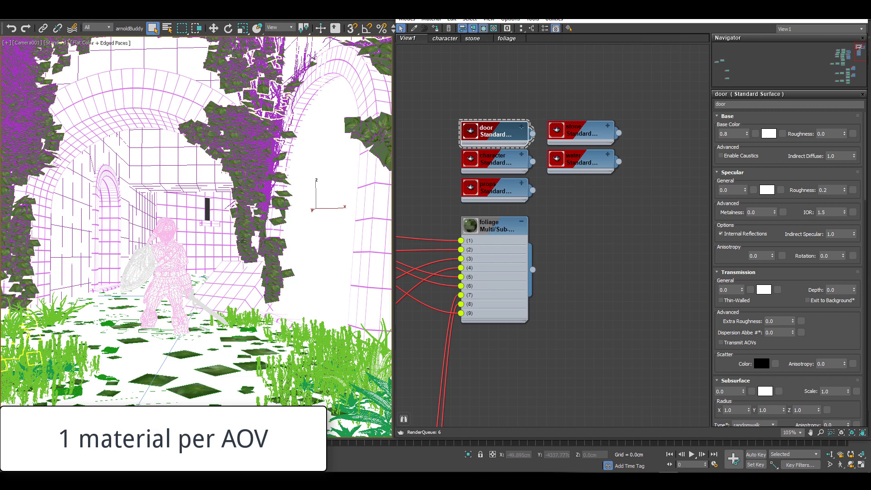
mouse_move(247, 236)
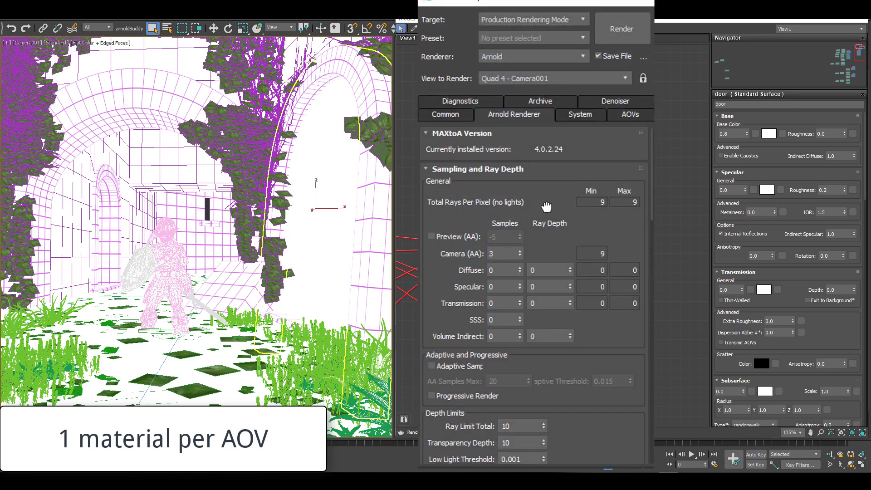
Step: Show Render Setup's Common settings, then the AOVs tab and its AOV Shaders section
click(446, 114)
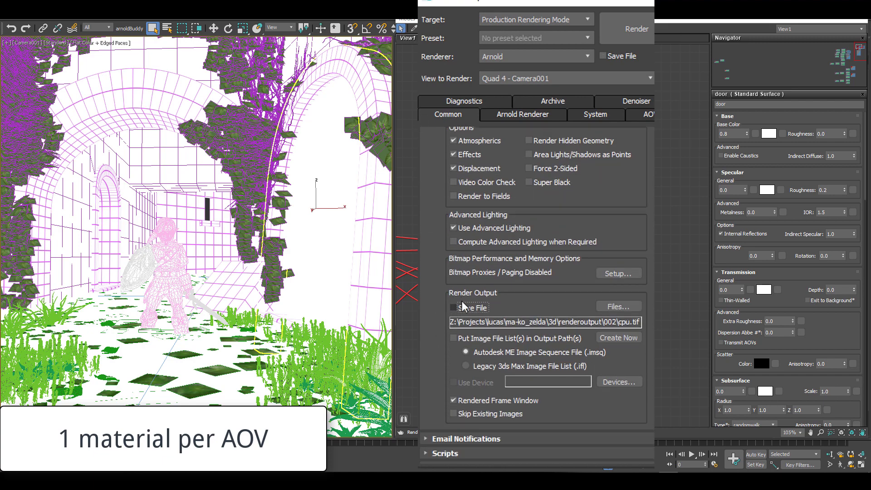
click(646, 115)
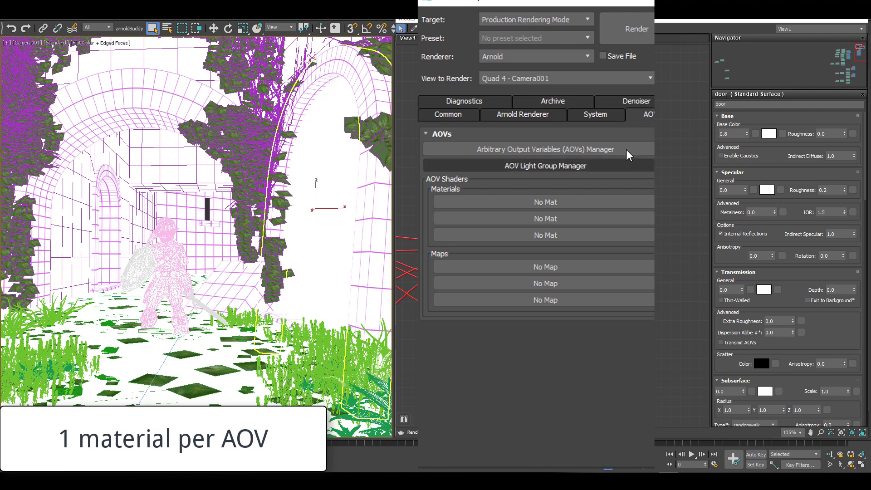
click(544, 149)
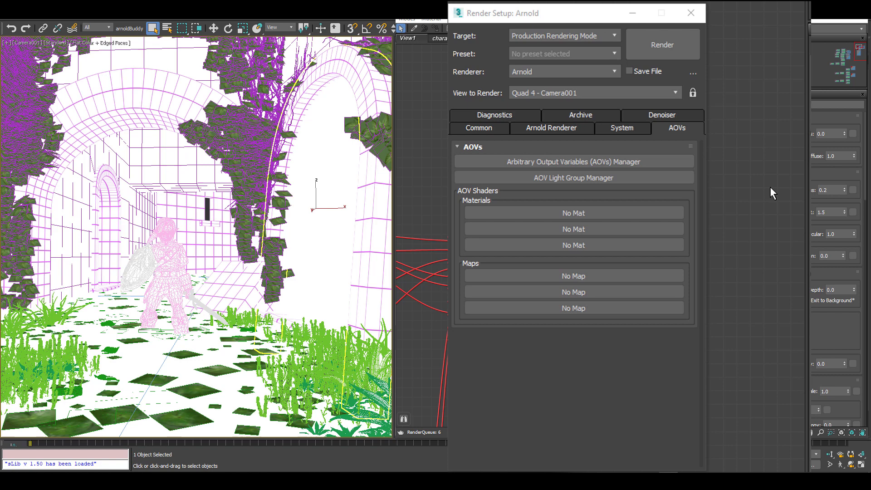
Step: Search the Material/Map Browser for 'crypt' to fill an AOV shader slot
click(573, 275)
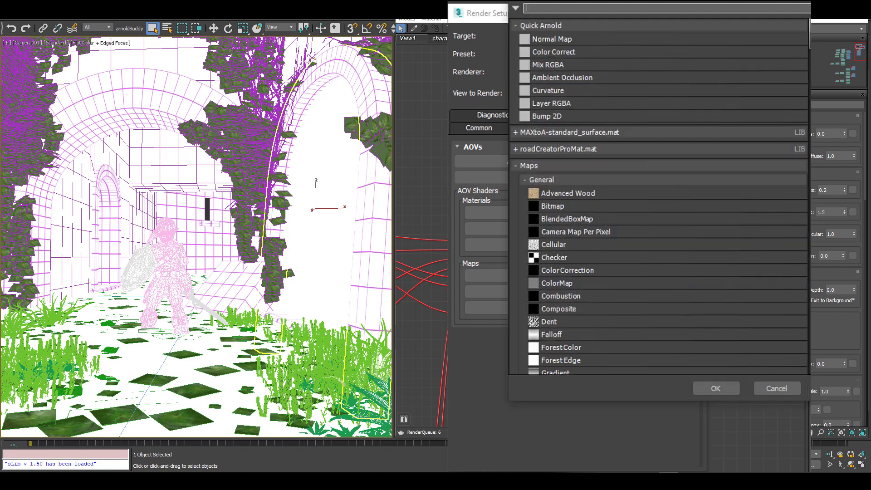
text(crypt)
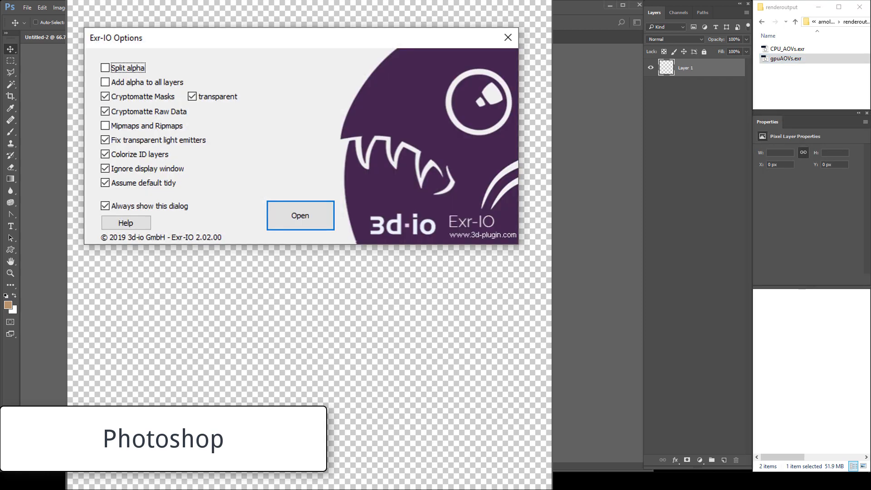
Step: Import gpuAOVs.exr as layers and set them to Linear Dodge (Add)
click(300, 216)
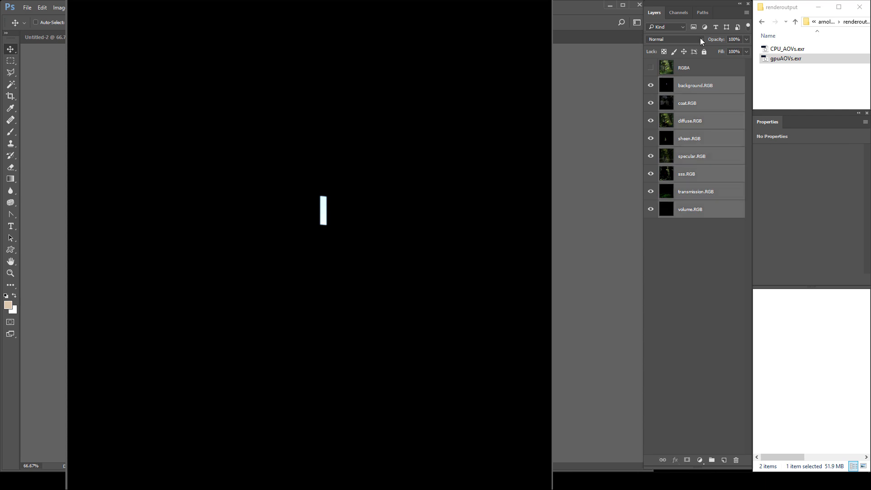
click(673, 39)
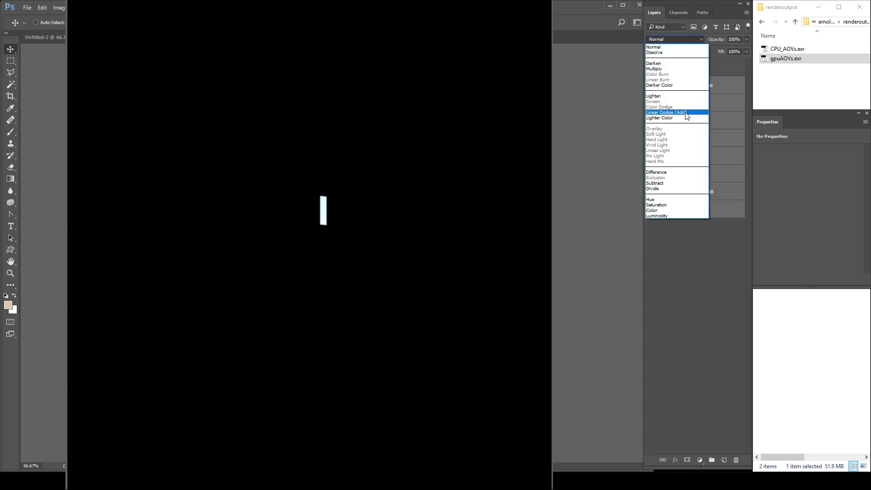
click(665, 112)
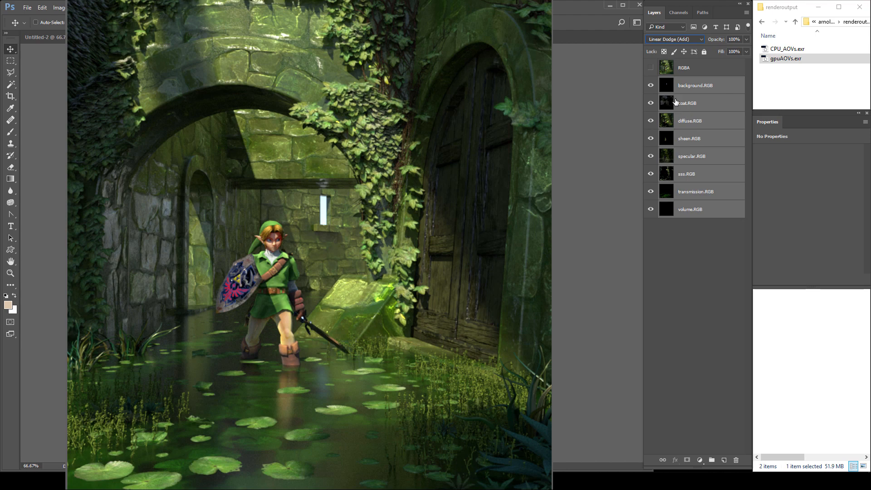
mouse_move(666, 103)
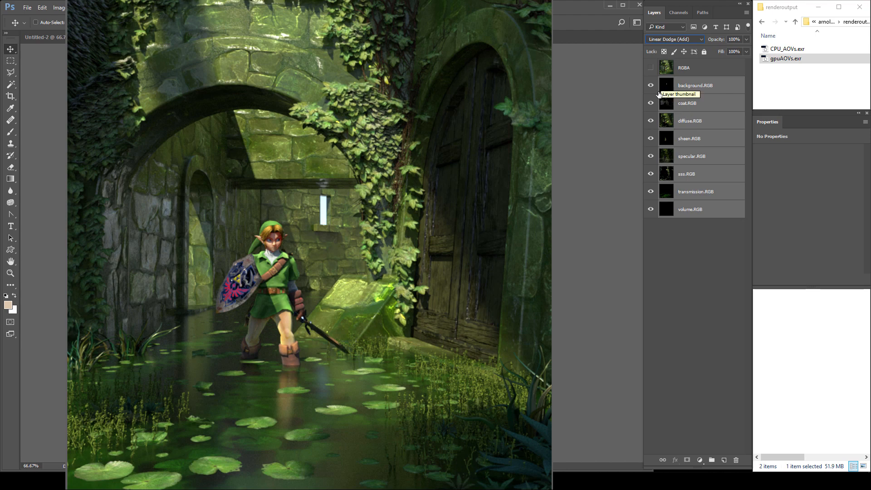
Step: Toggle the coat pass to compare, then select the RGBA beauty layer
click(651, 105)
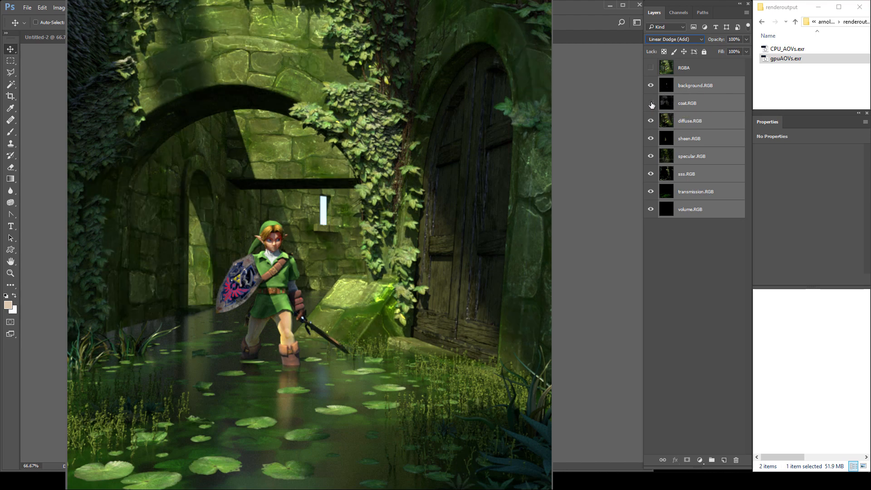
click(651, 103)
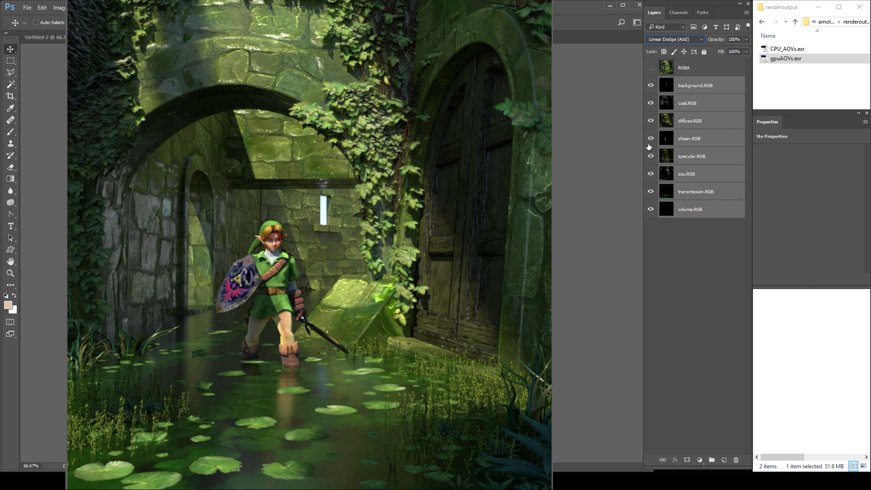
click(692, 67)
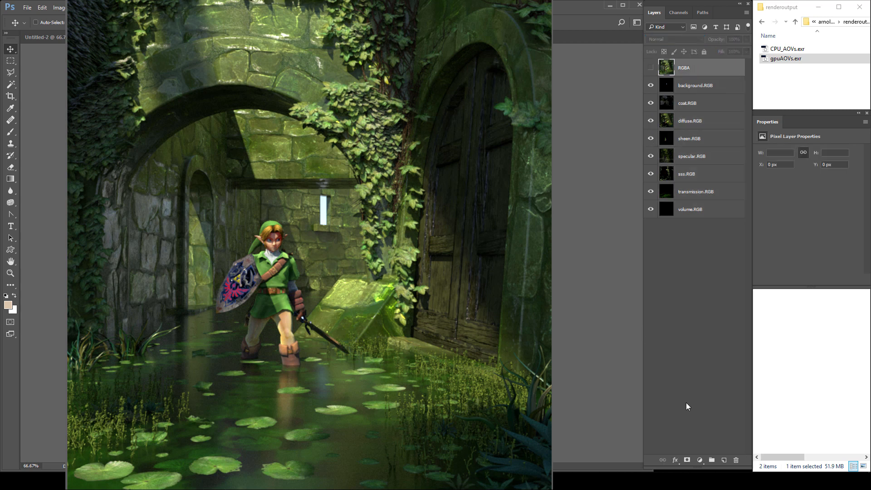
click(699, 460)
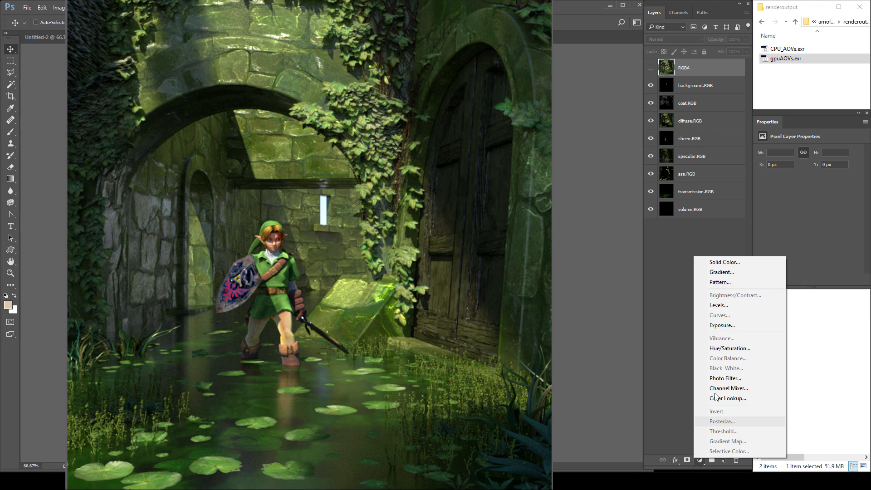
mouse_move(722, 315)
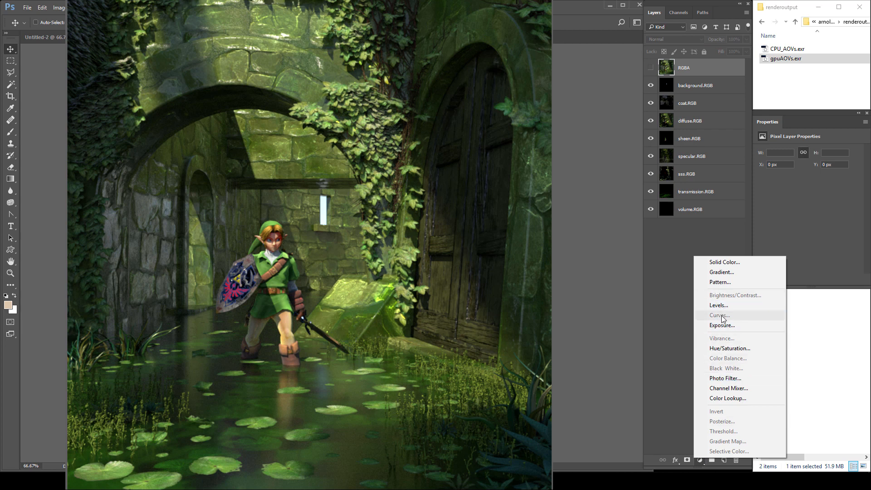
mouse_move(725, 415)
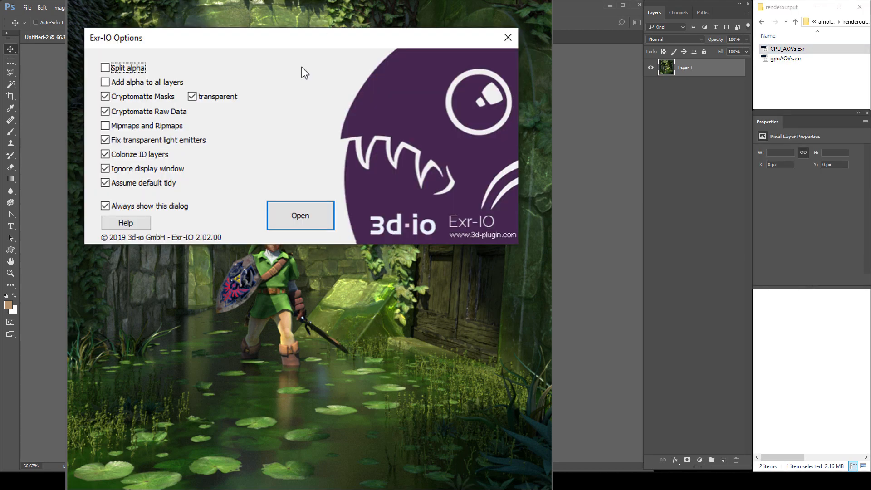
Step: Load the CPU_AOVs.exr cryptomatte masks and add a Color Lookup adjustment to the water
click(299, 215)
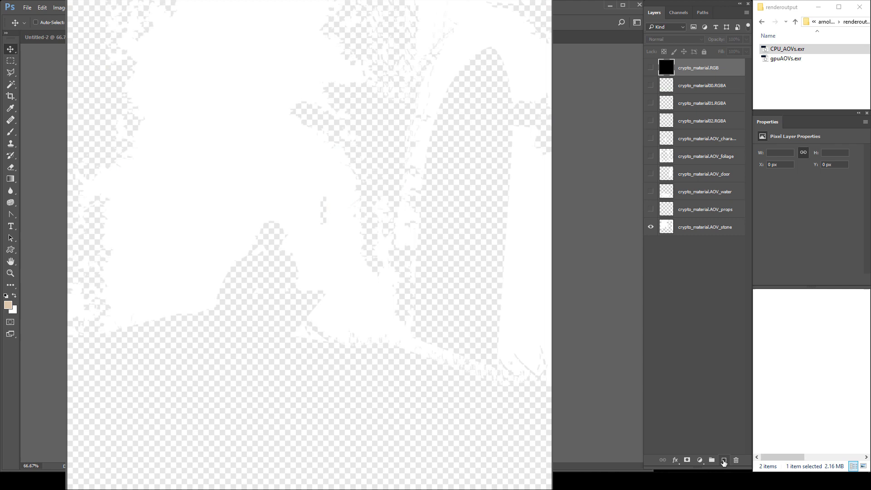
click(723, 460)
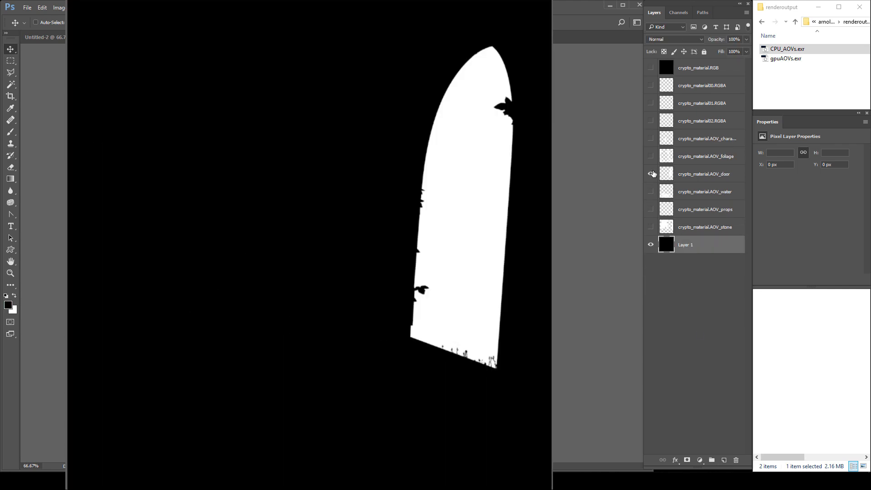
click(651, 191)
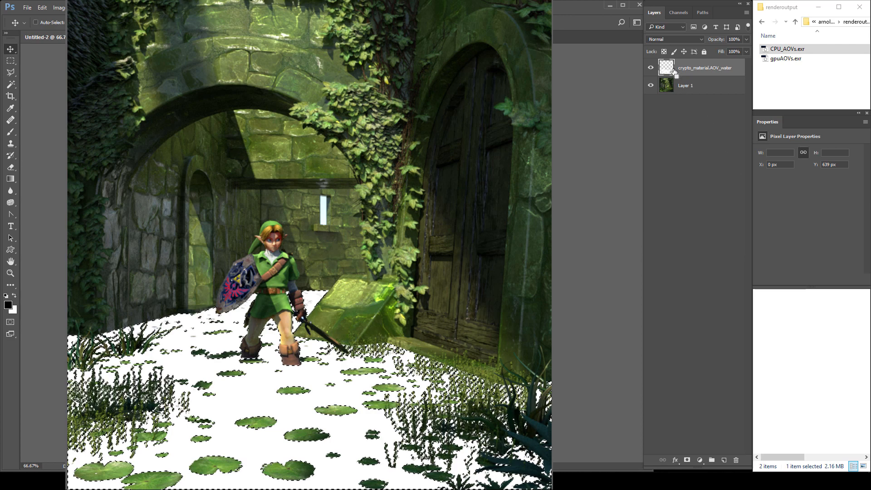
click(700, 460)
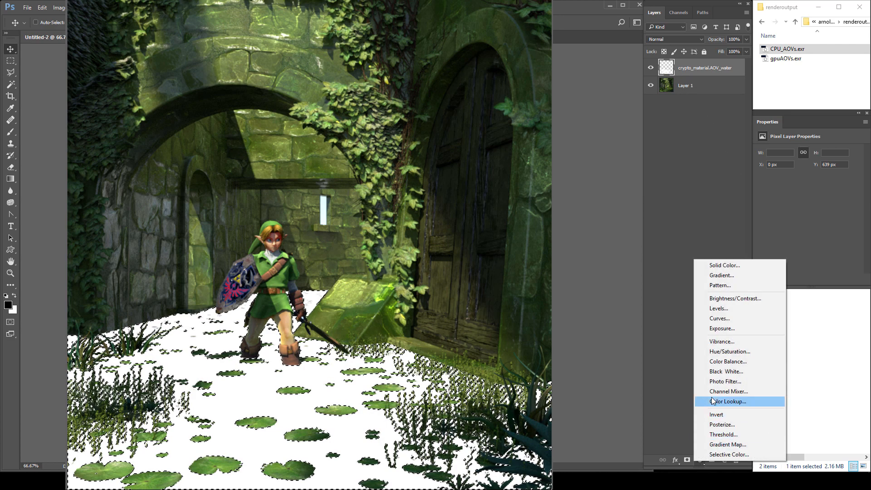
click(730, 351)
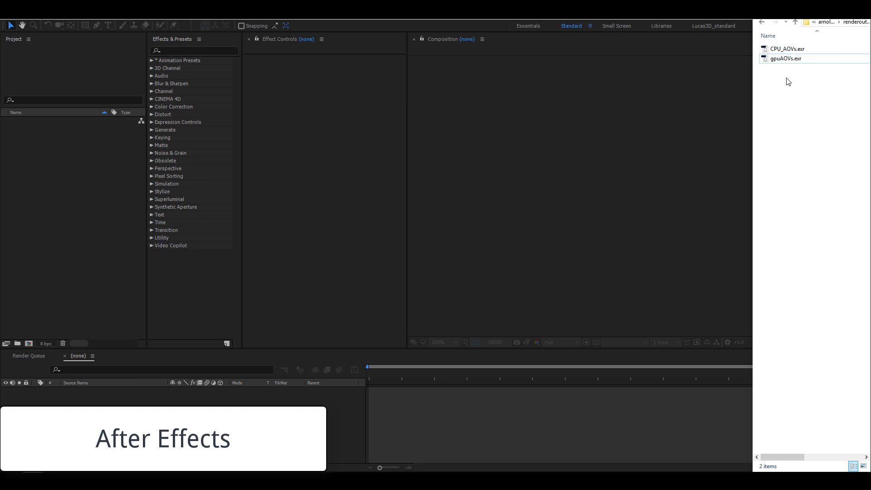
Step: Import gpuAOVs.exr into the project and search Effects & Presets for 'extractor'
click(785, 58)
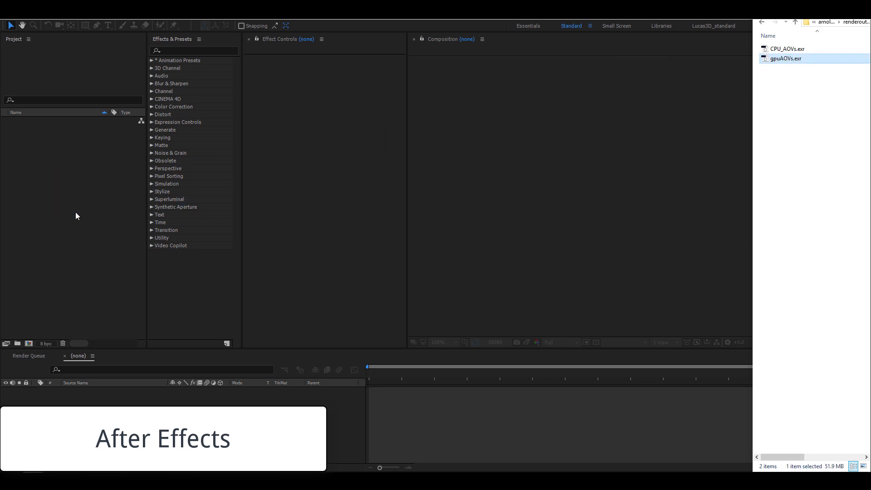
double_click(784, 59)
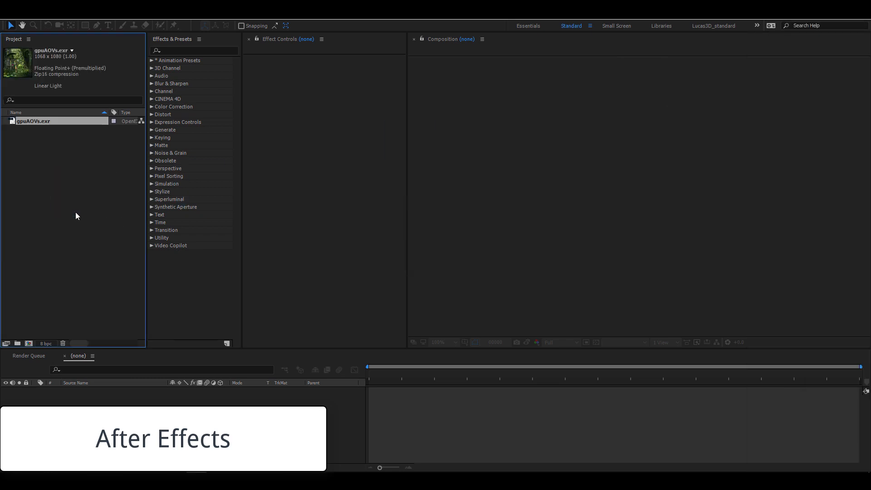
mouse_move(47, 343)
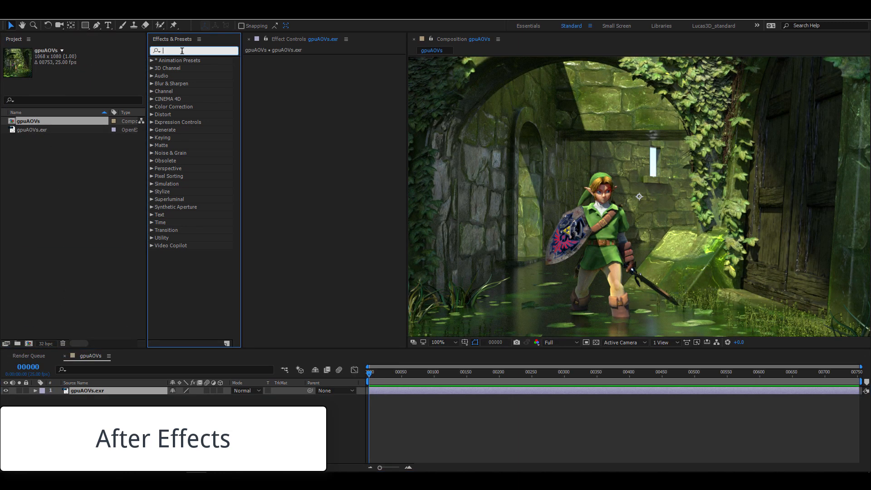
text(extractor)
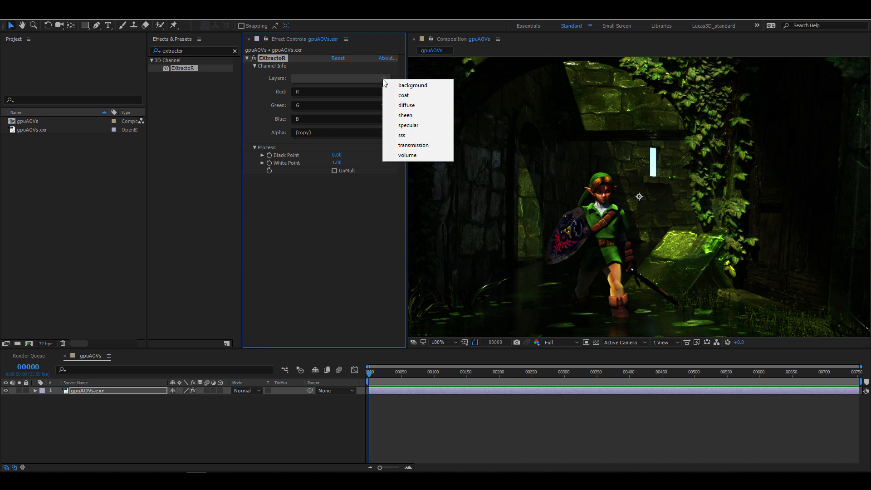
Step: Set the top layer's EXtractoR to transmission.R/G/B, then select all seven layers and open Mode
click(413, 84)
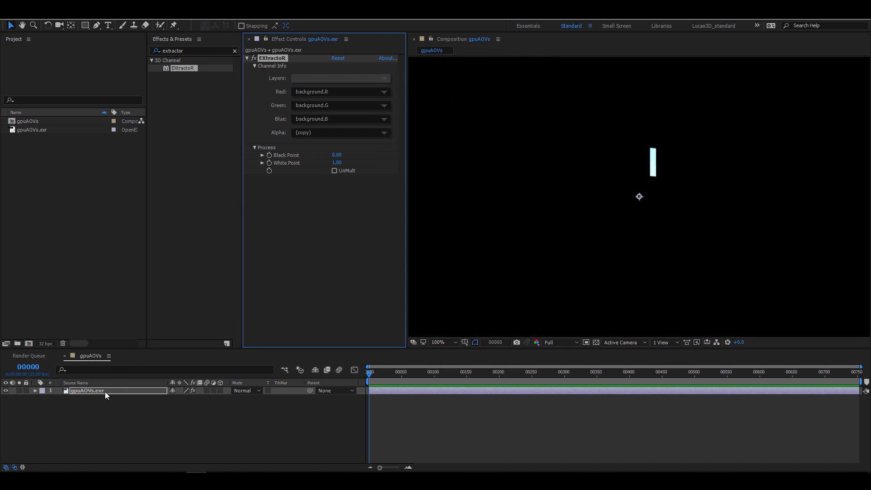
click(340, 78)
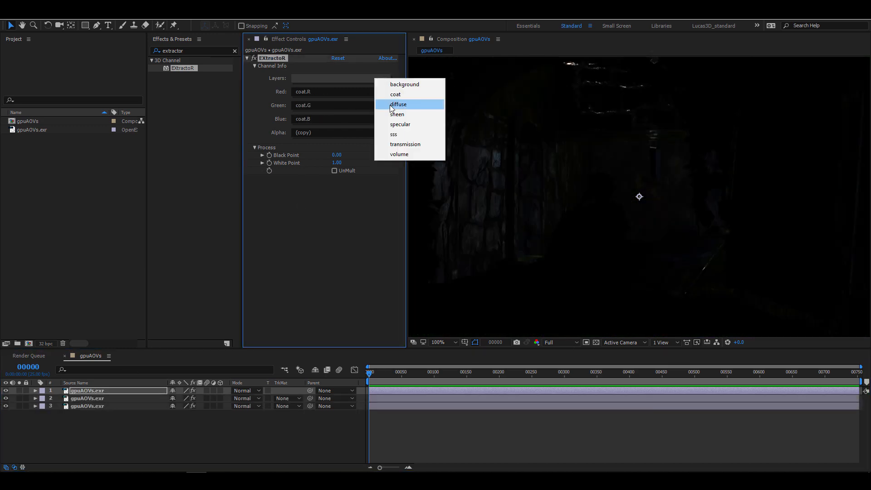
click(401, 124)
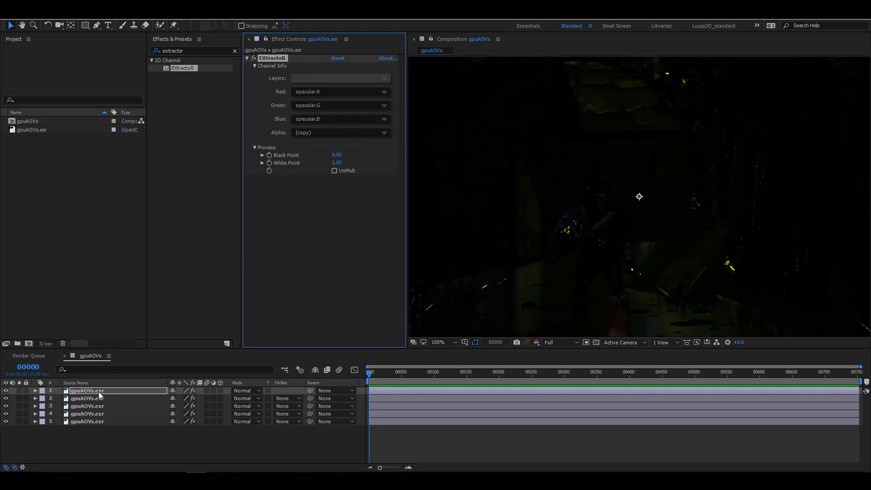
click(339, 91)
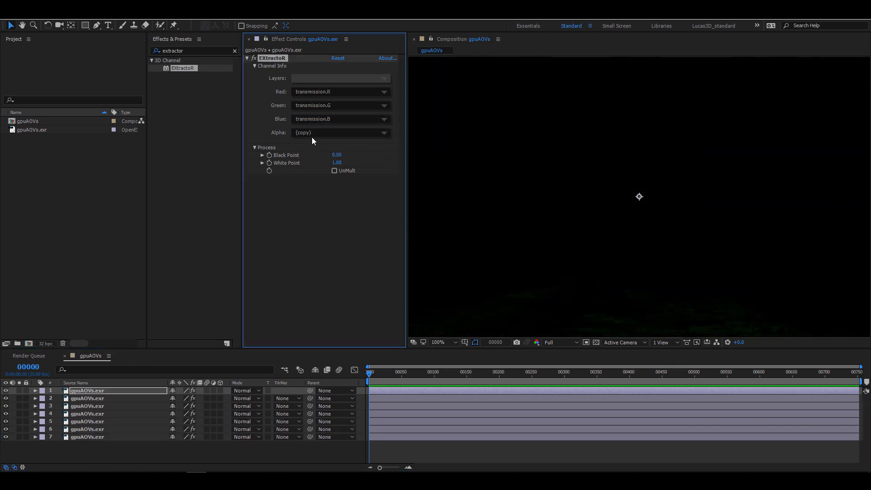
click(245, 390)
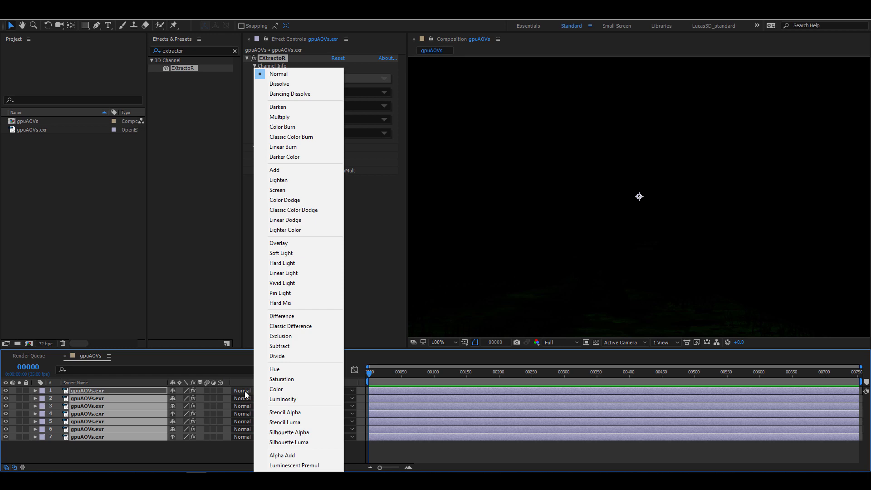
Step: Set all seven layers to Add, add an Exposure adjustment layer at gamma 2.2, and open Color Settings
click(274, 169)
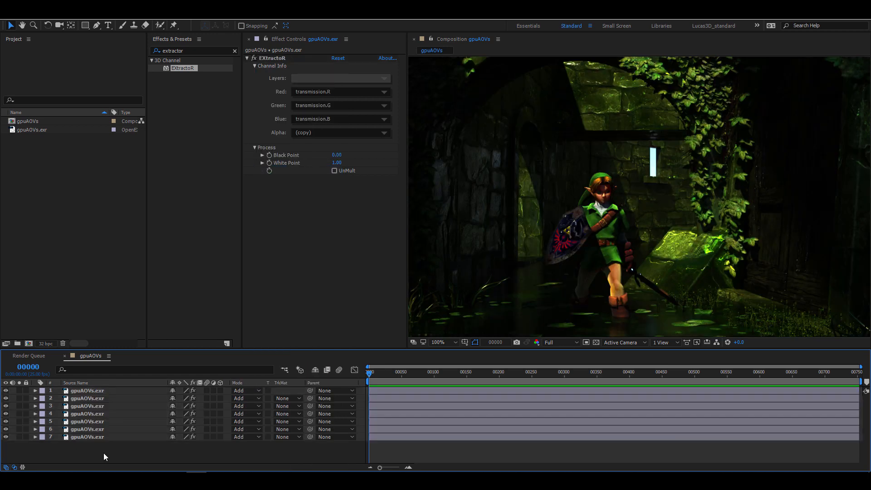
click(32, 129)
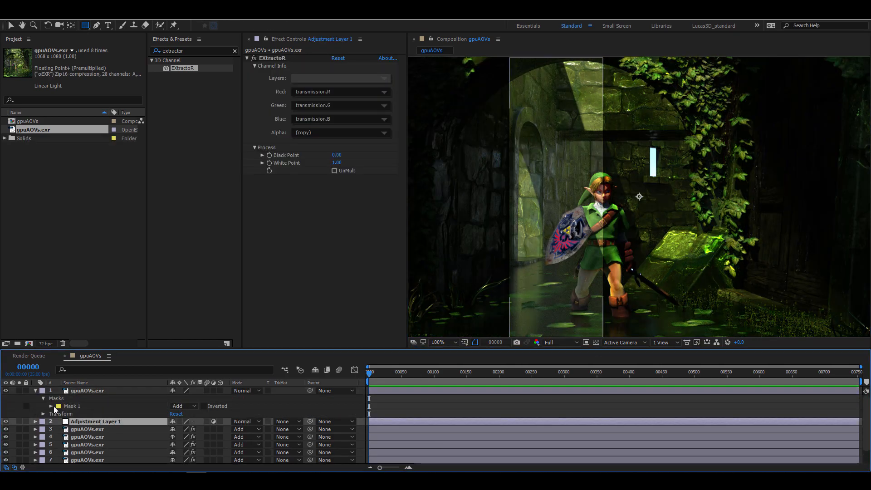
text(exposure)
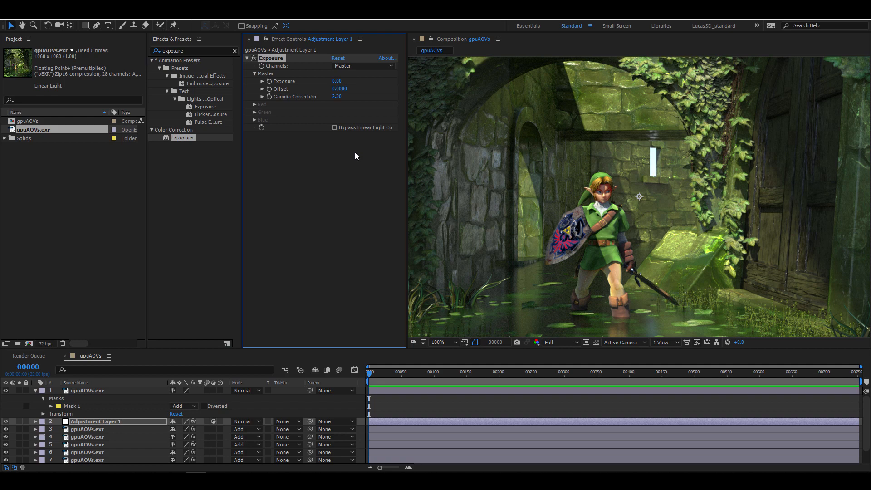
mouse_move(70, 437)
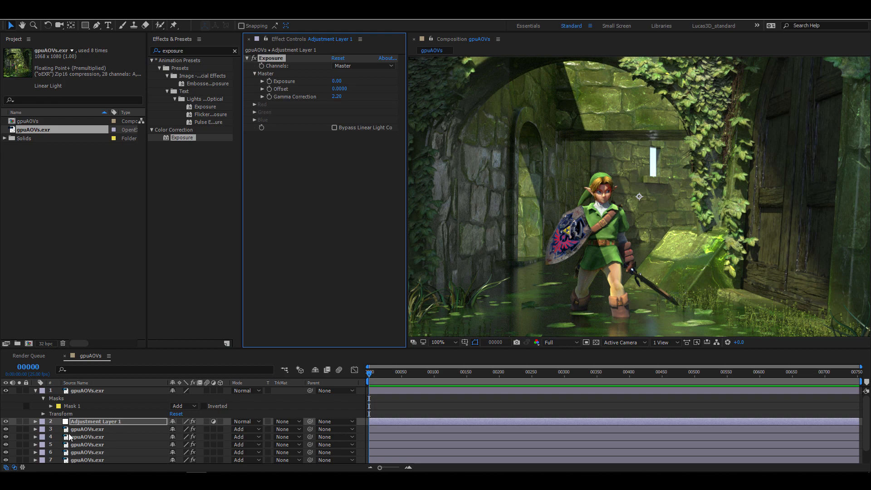
click(87, 421)
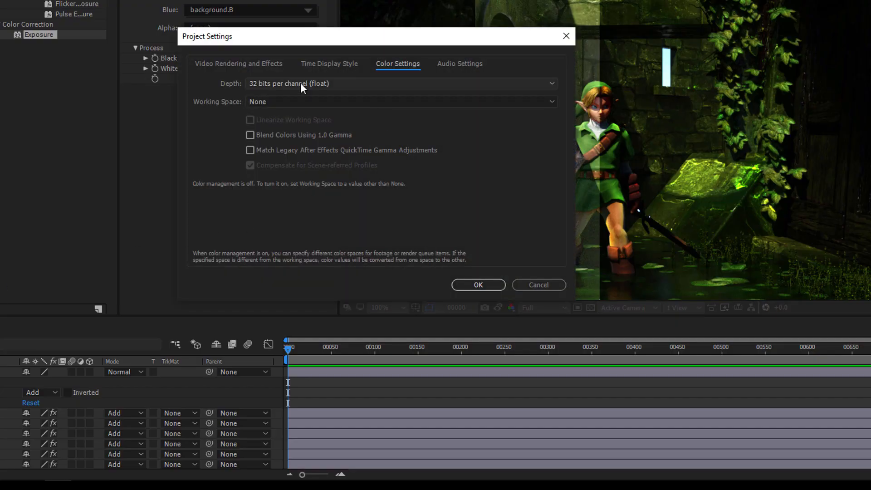
mouse_move(304, 105)
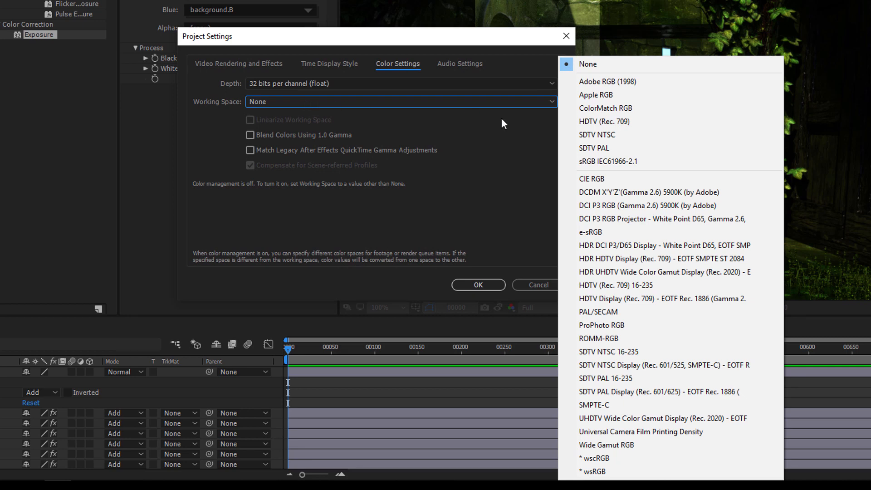
Step: Set the working space to sRGB IEC61966-2.1 with Linearize Working Space ticked
click(609, 162)
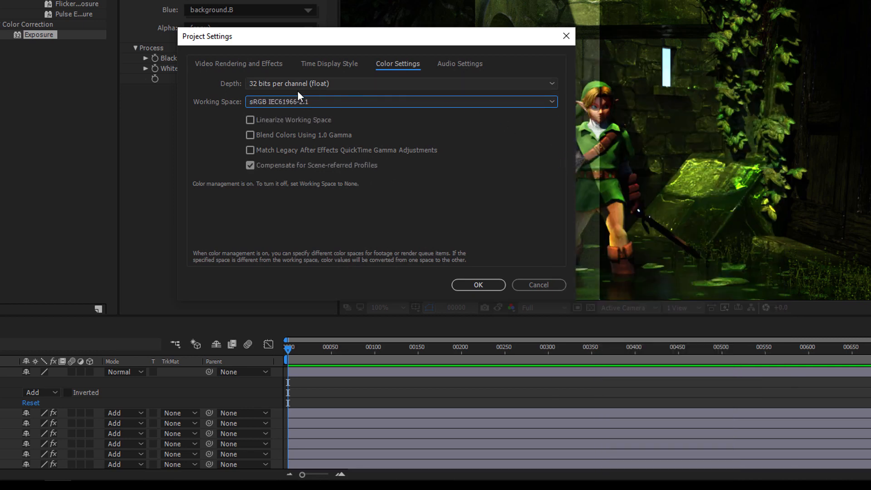
click(250, 119)
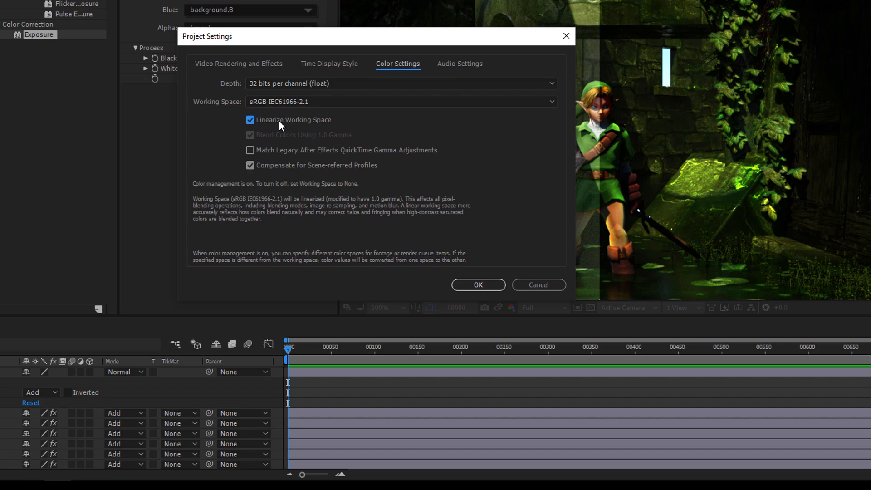
click(478, 284)
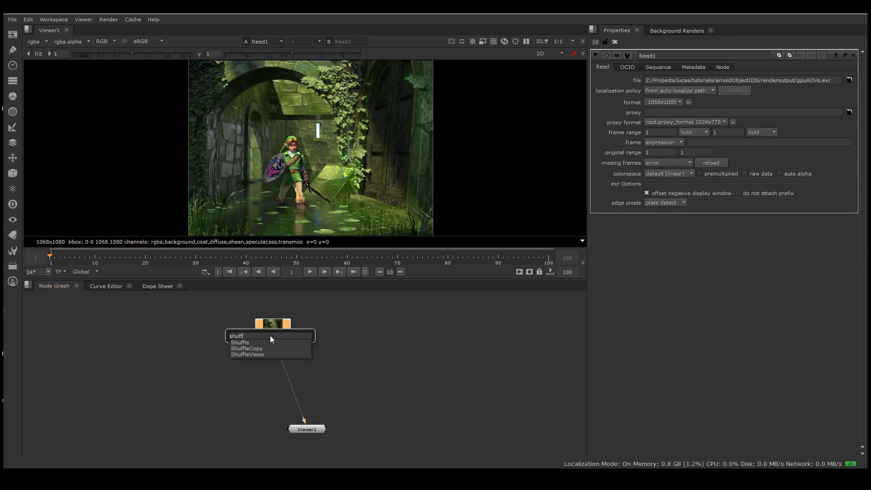
Step: Branch seven Shuffle nodes off Read1 for background, coat, diffuse, sheen, specular, sss and transmission
click(240, 342)
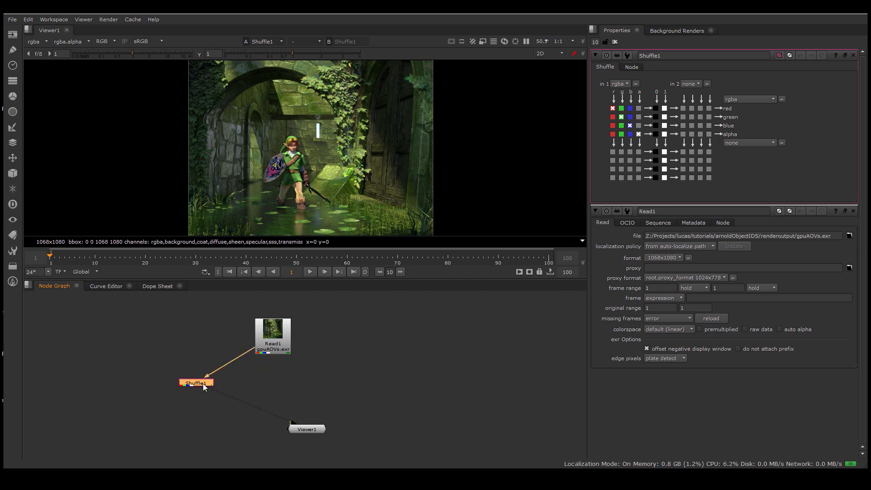
click(630, 84)
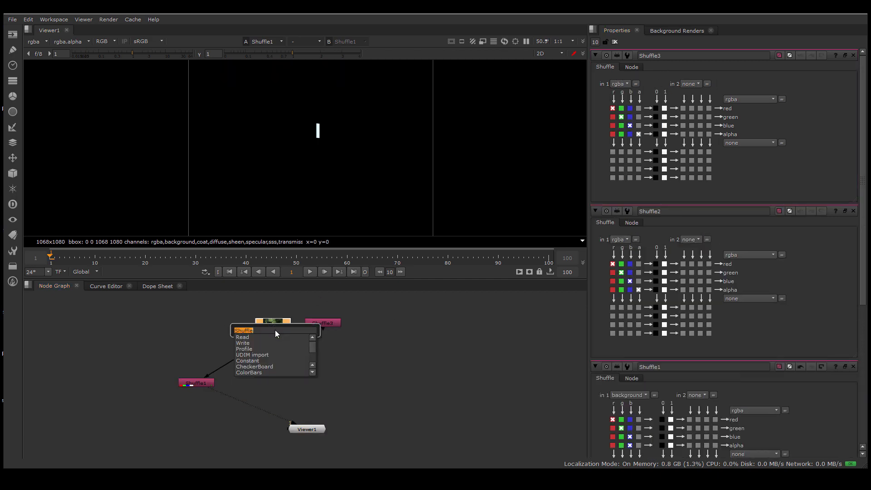
click(242, 336)
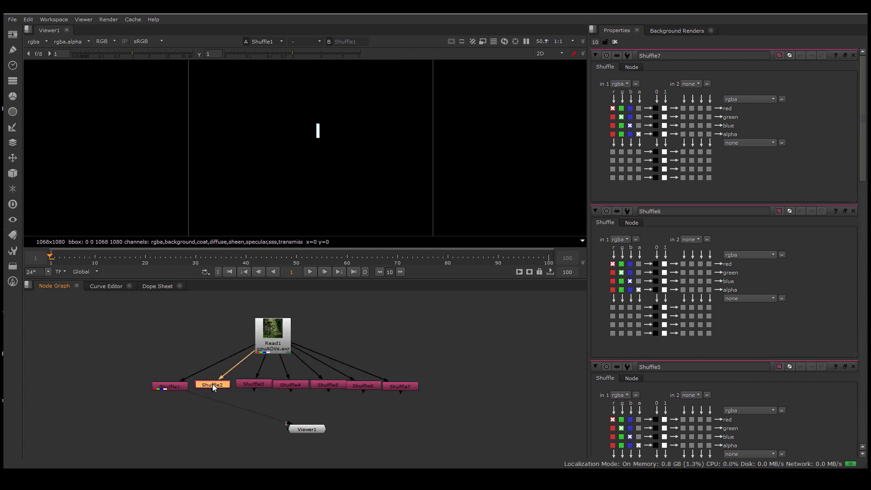
click(290, 384)
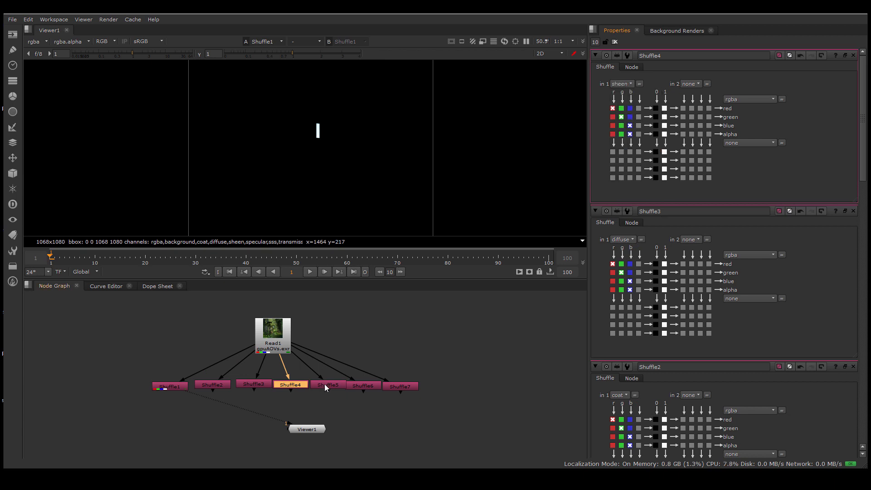
click(401, 386)
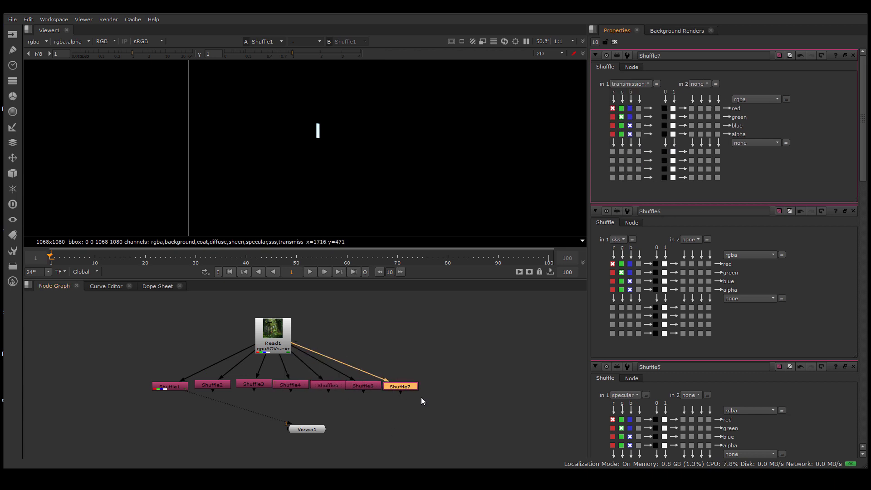
click(169, 386)
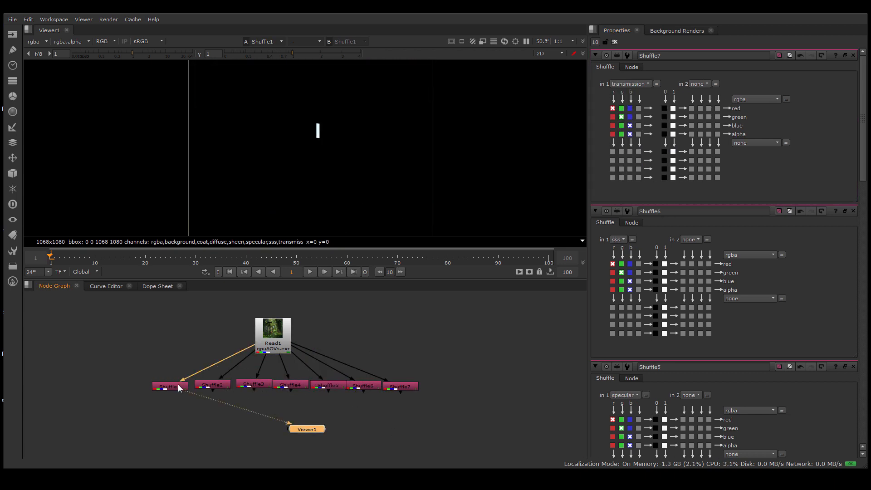
Step: Chain the seven Shuffles through plus Merge nodes, then view Read1 to compare
click(401, 386)
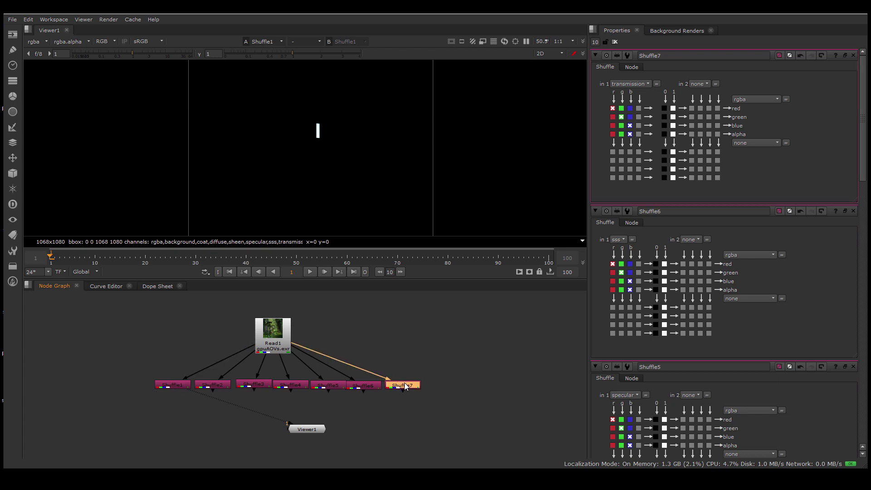
click(211, 384)
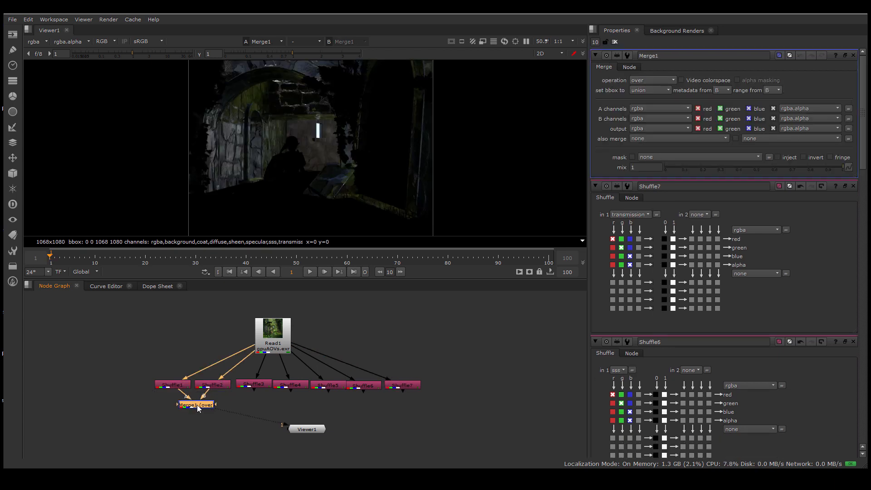
click(653, 80)
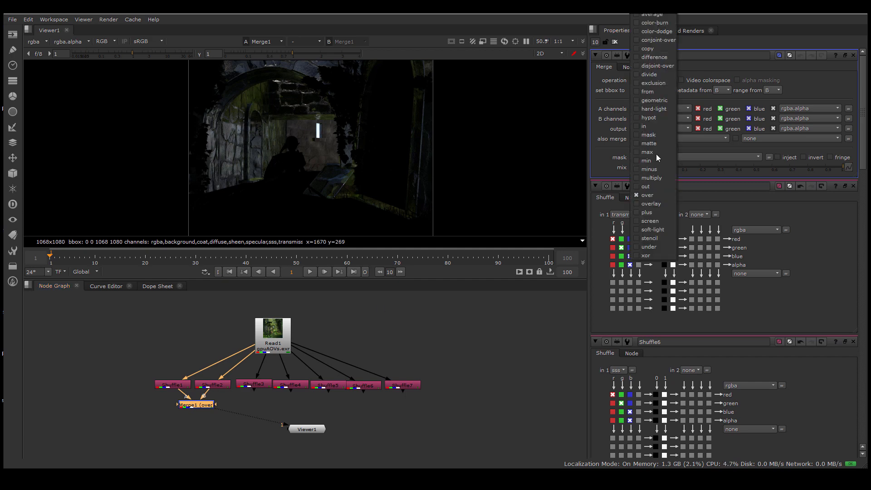
click(646, 212)
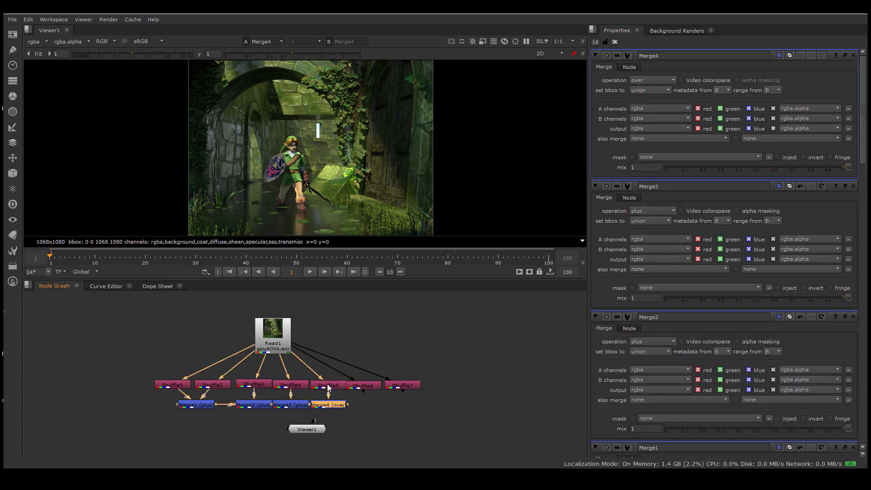
click(673, 80)
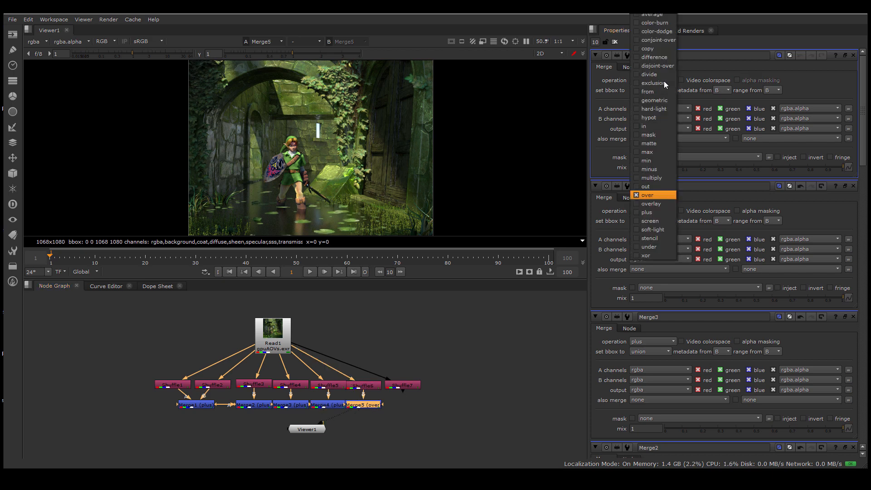
click(647, 212)
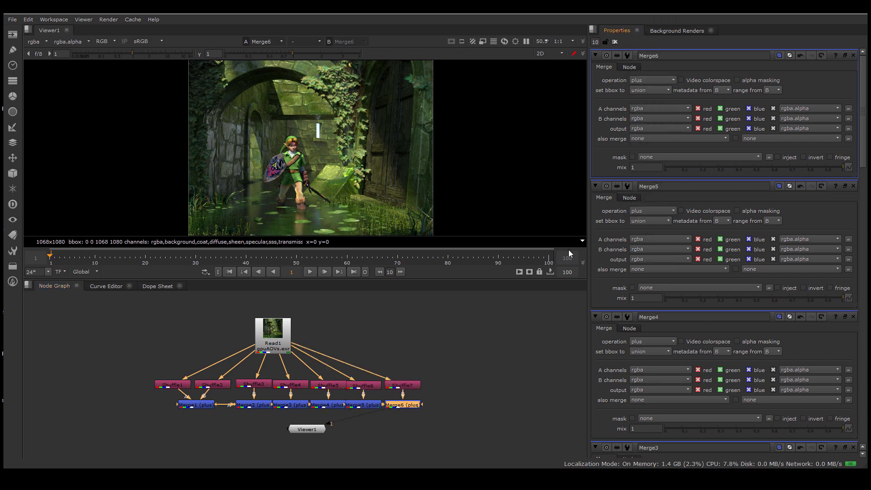
click(272, 336)
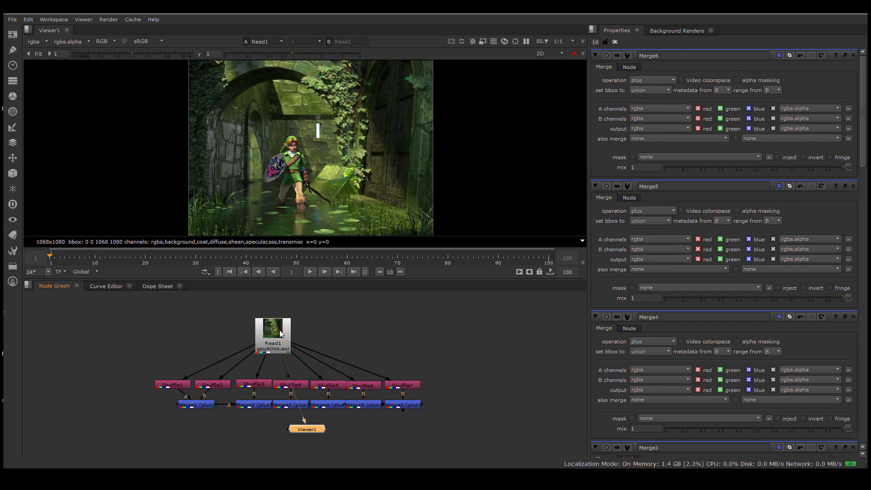